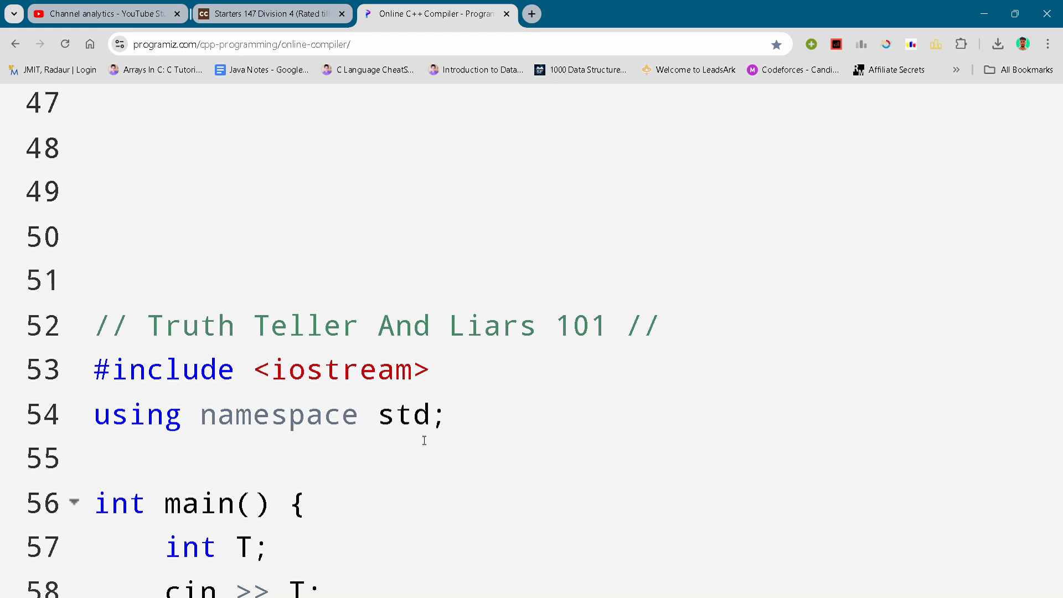
{"action": "mouse_move", "coordinate": [421, 439]}
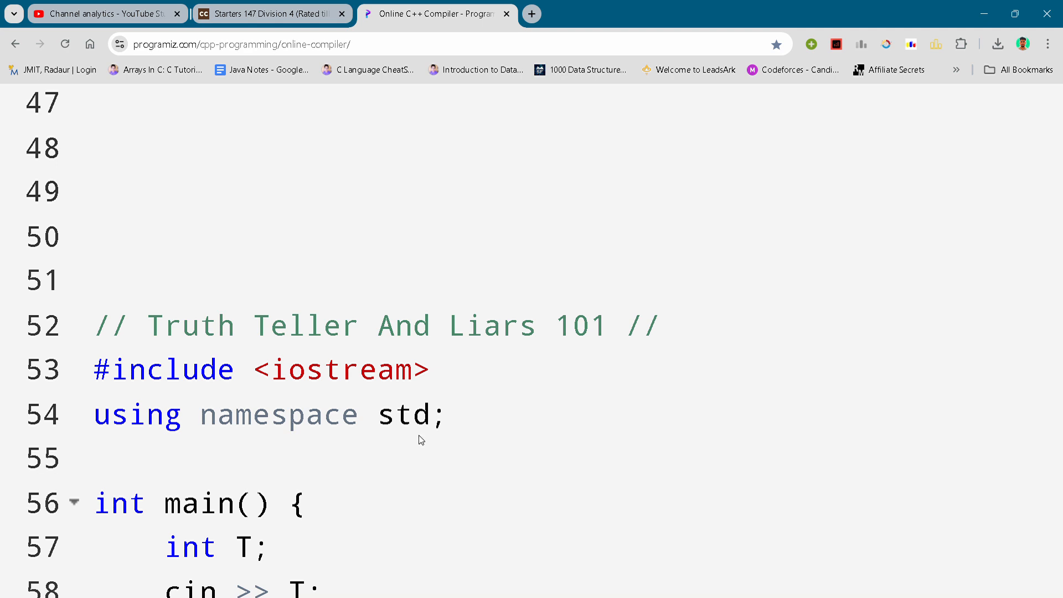
{"action": "mouse_move", "coordinate": [423, 440]}
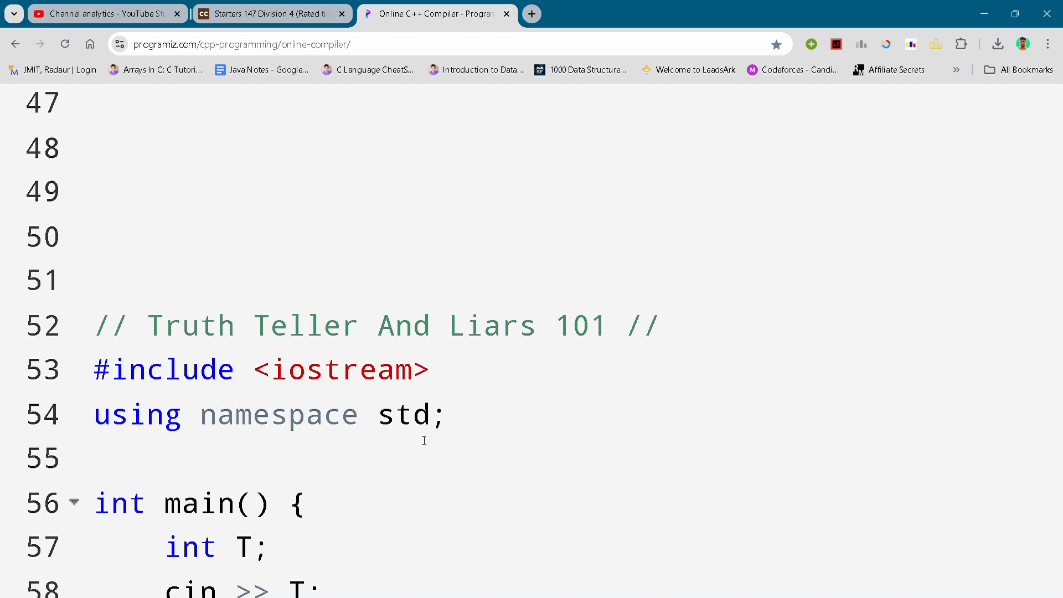
{"action": "mouse_move", "coordinate": [755, 517]}
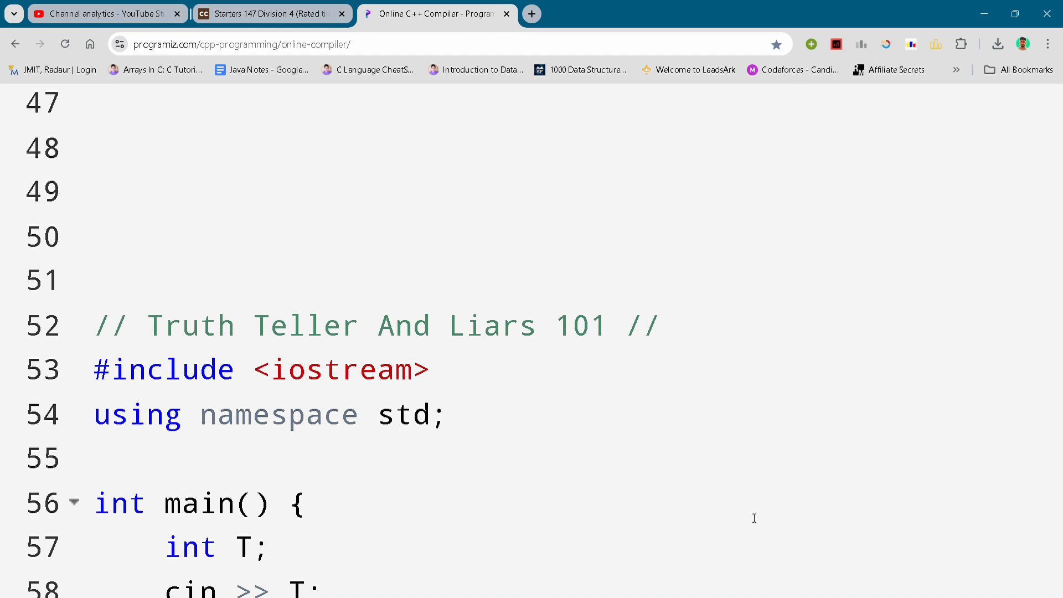
{"action": "left_click", "coordinate": [203, 279]}
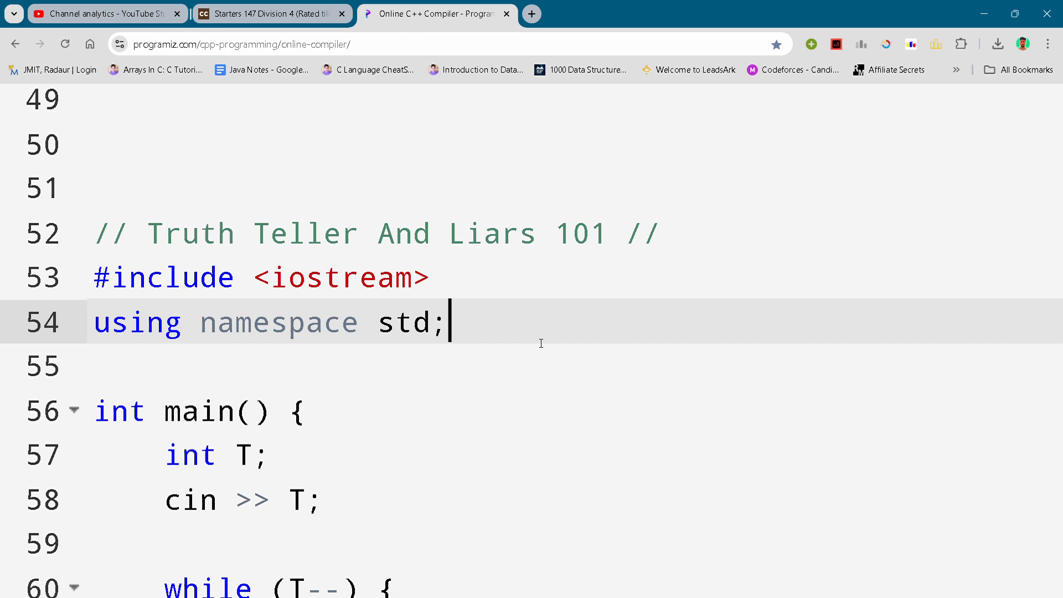
{"action": "scroll", "scroll_direction": "down", "scroll_amount": 3}
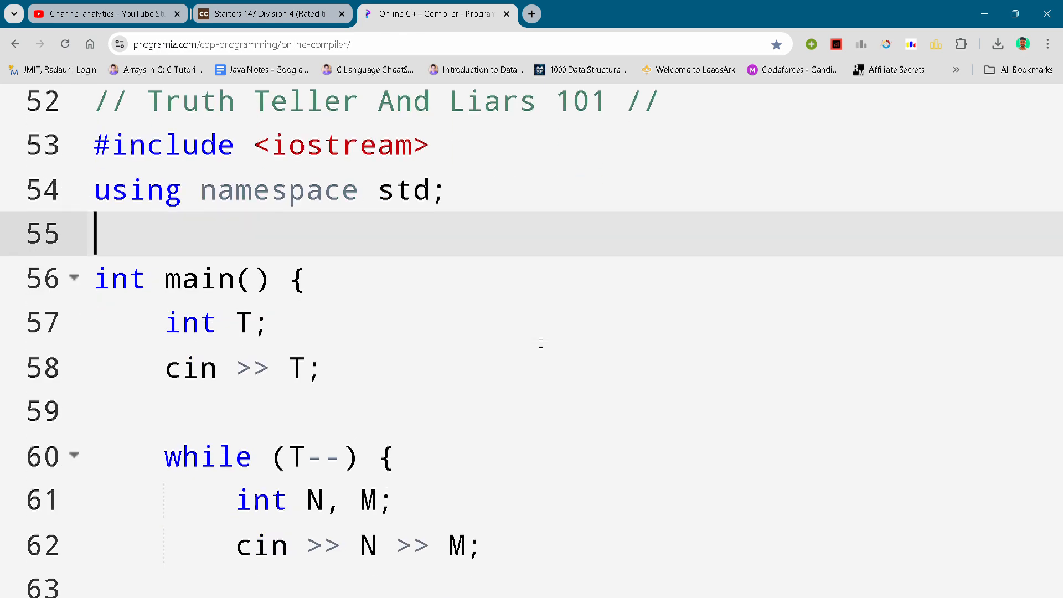
{"action": "scroll", "scroll_direction": "down", "scroll_amount": 3}
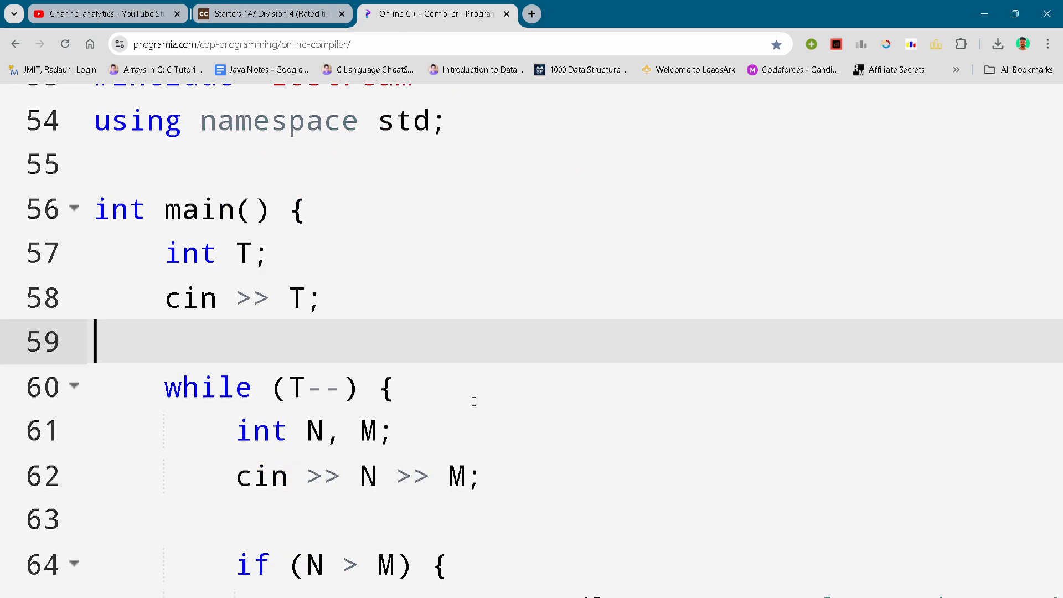
{"action": "left_click", "coordinate": [387, 386]}
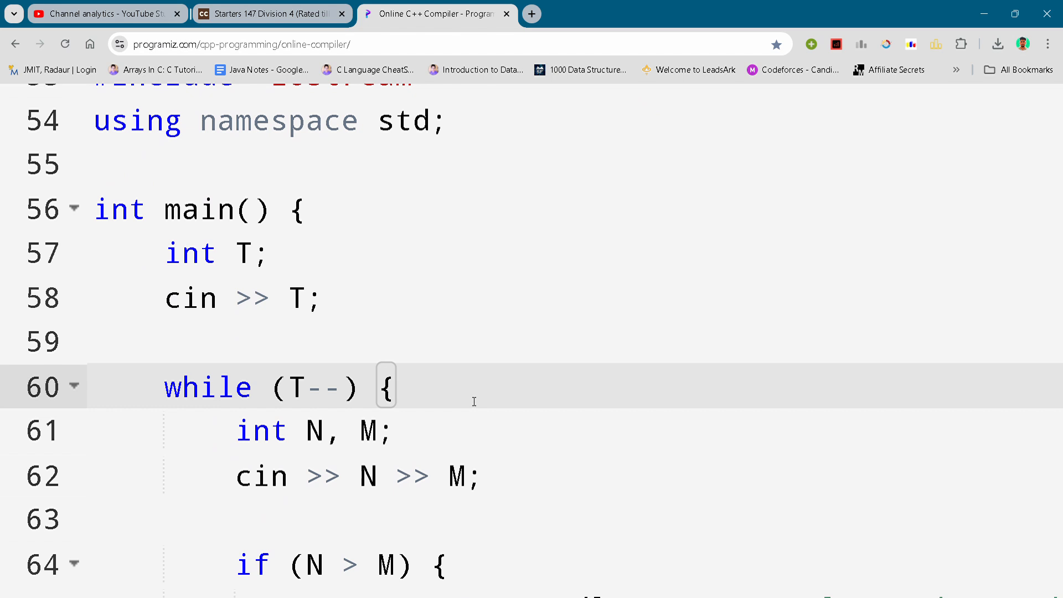
{"action": "scroll", "scroll_direction": "down", "scroll_amount": 3}
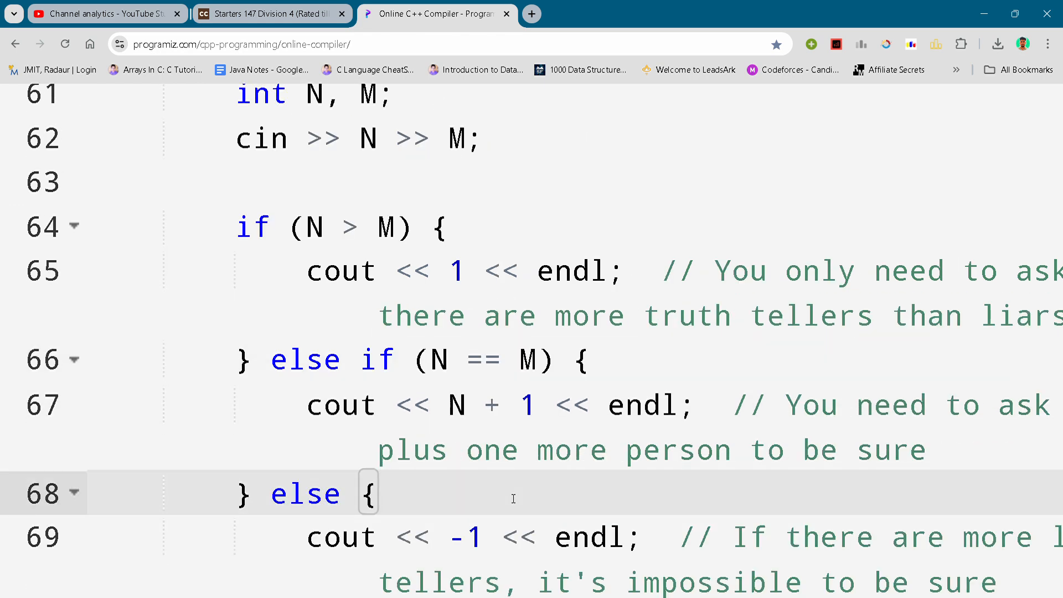
{"action": "scroll", "scroll_direction": "down", "scroll_amount": 3}
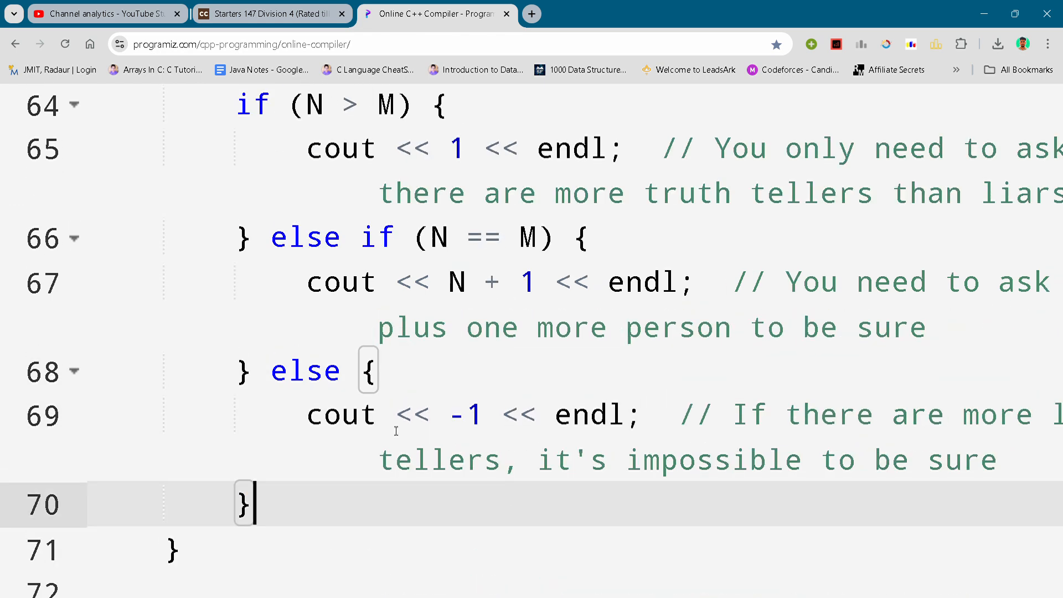
{"action": "scroll", "scroll_direction": "down", "scroll_amount": 3}
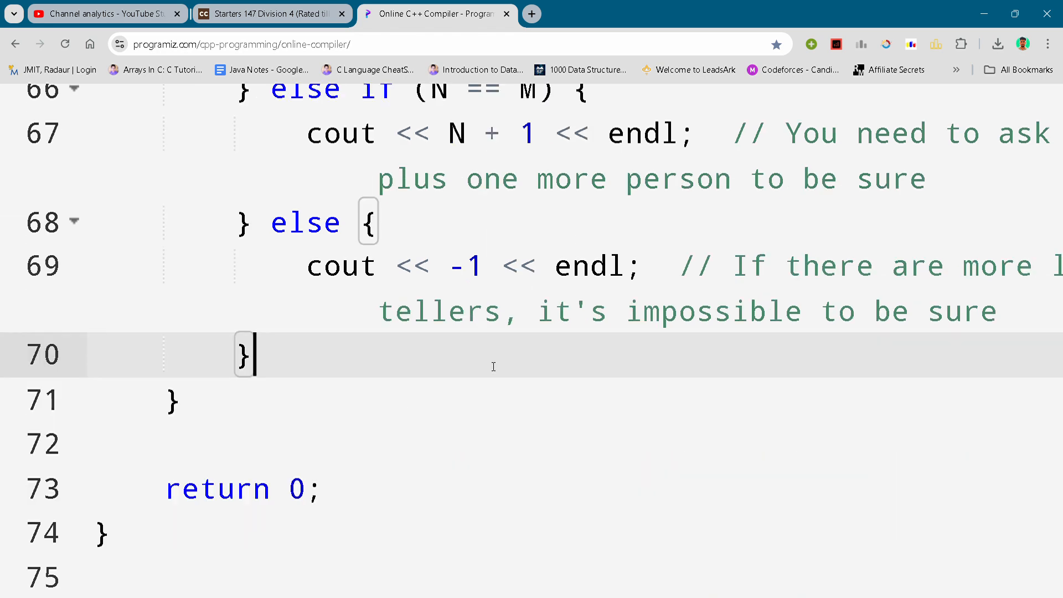